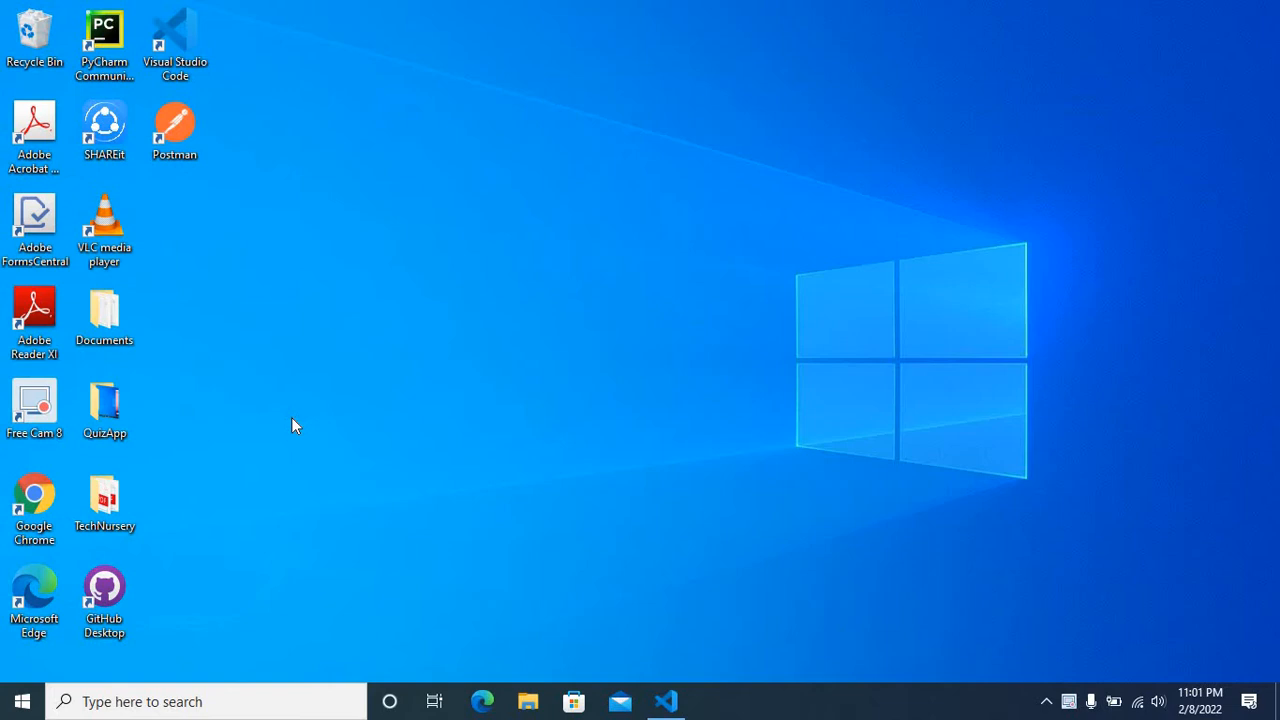
pyautogui.moveTo(640, 615)
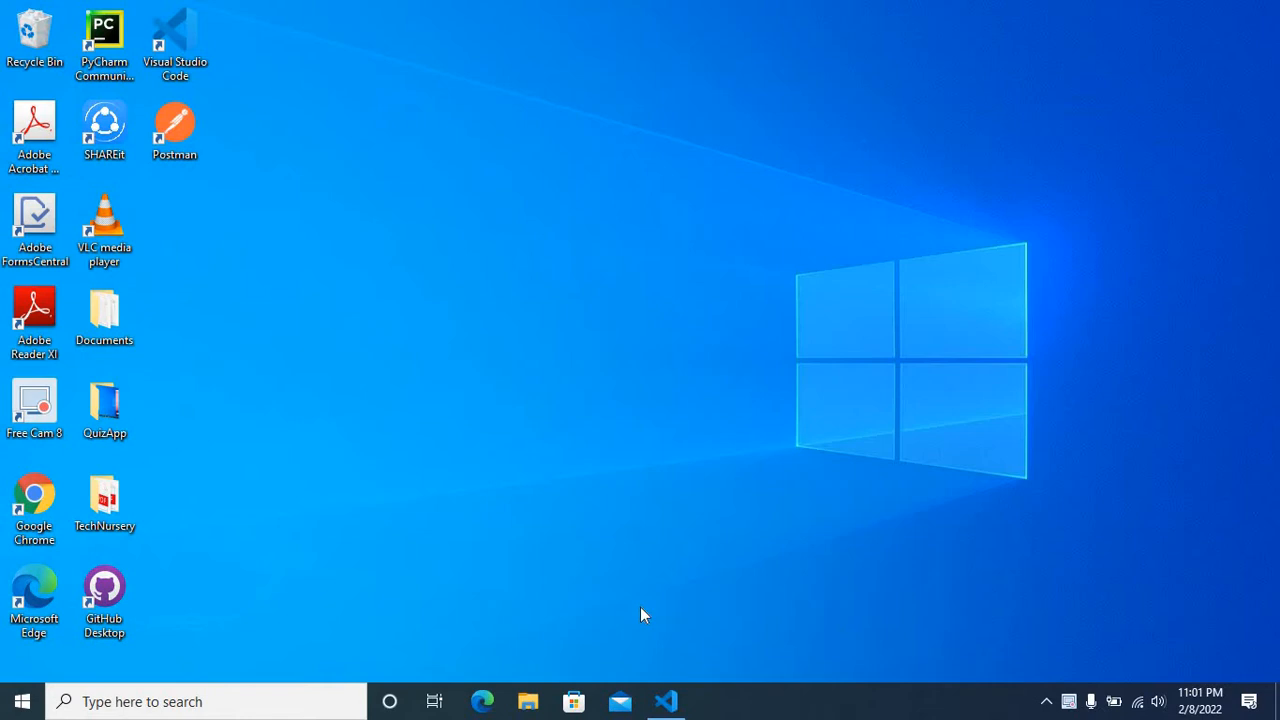
# Start the thiskeyword development server with npm start in the VS Code terminal
pyautogui.click(665, 701)
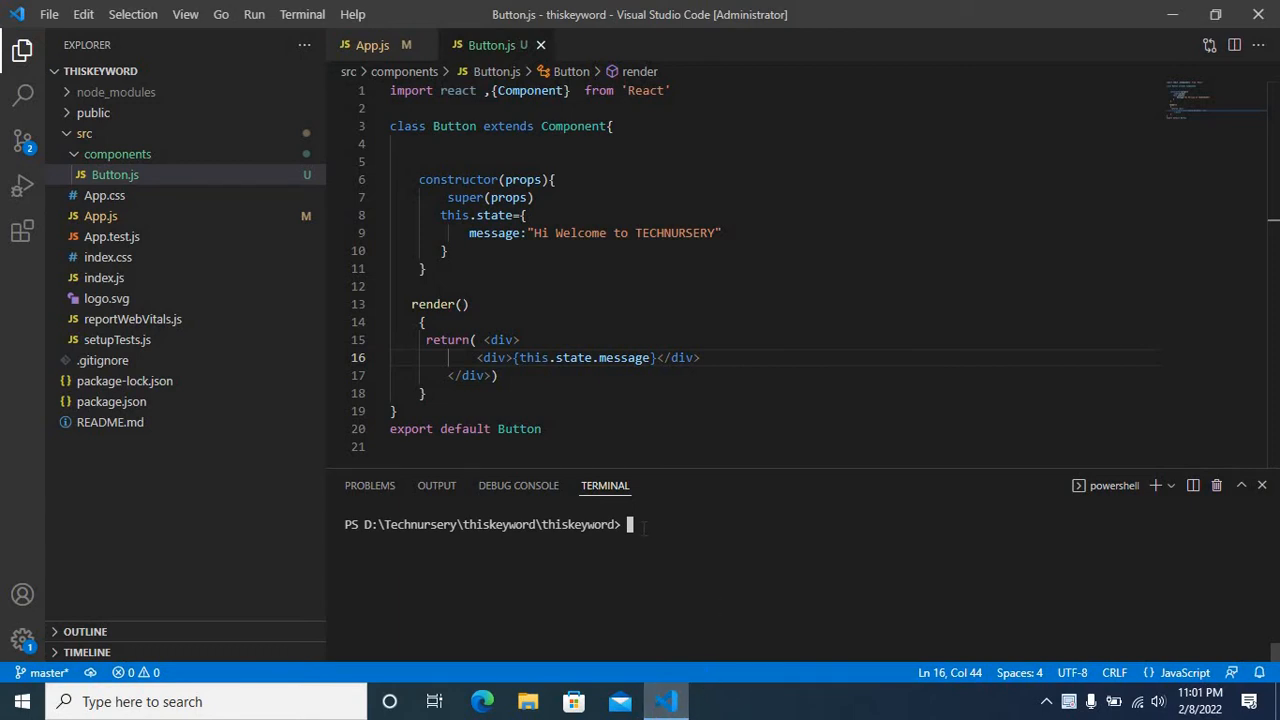
pyautogui.write('npm s')
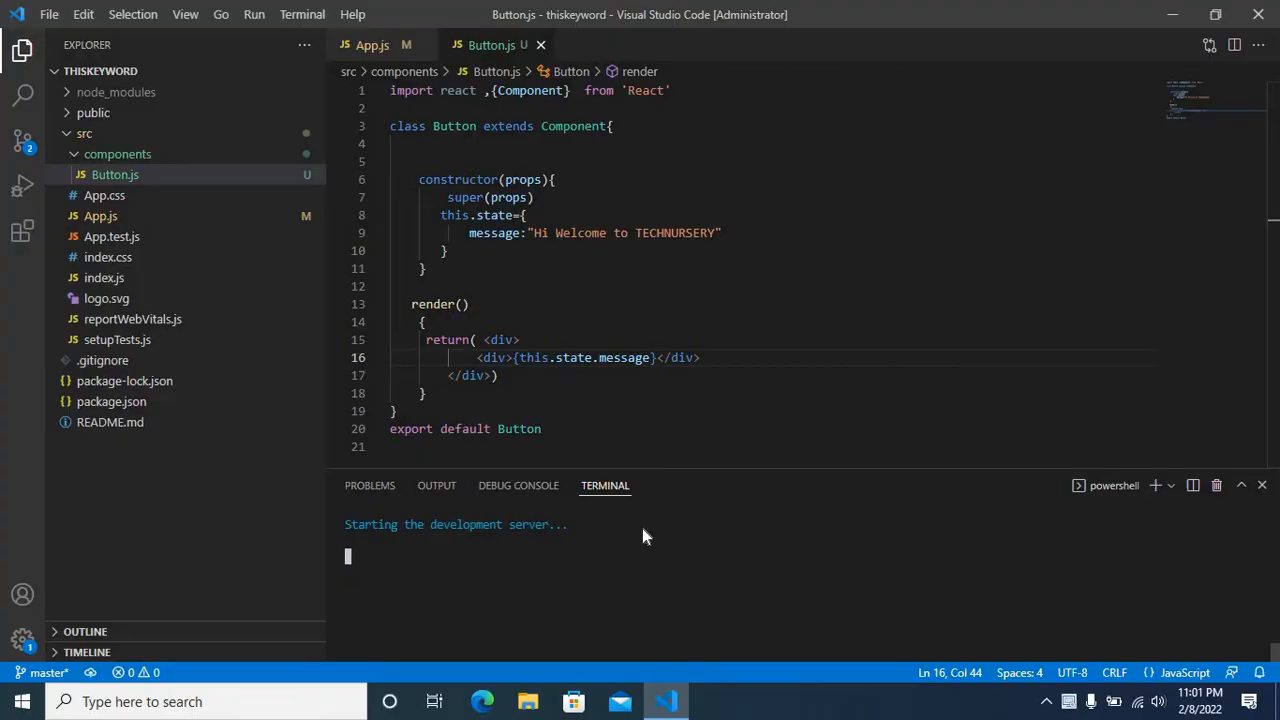
# View localhost:3000 in Chrome, showing Button.js's module-not-found compile error
pyautogui.click(712, 701)
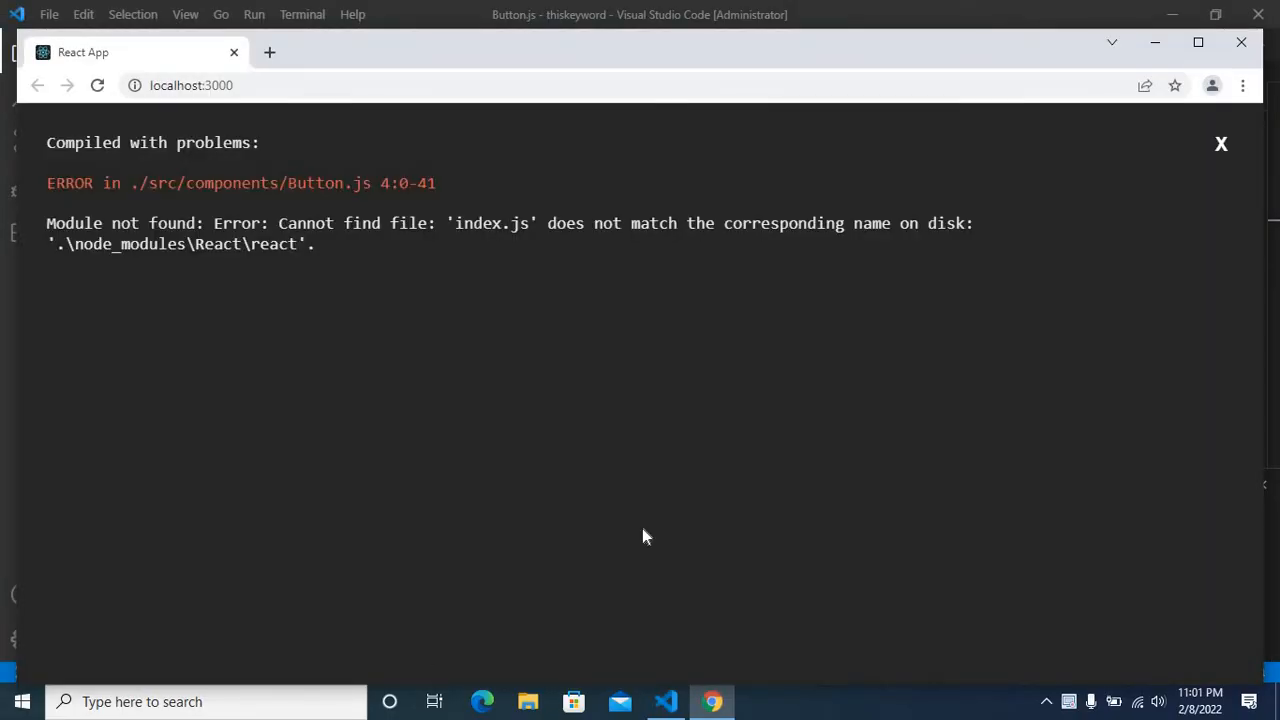
pyautogui.moveTo(147, 168)
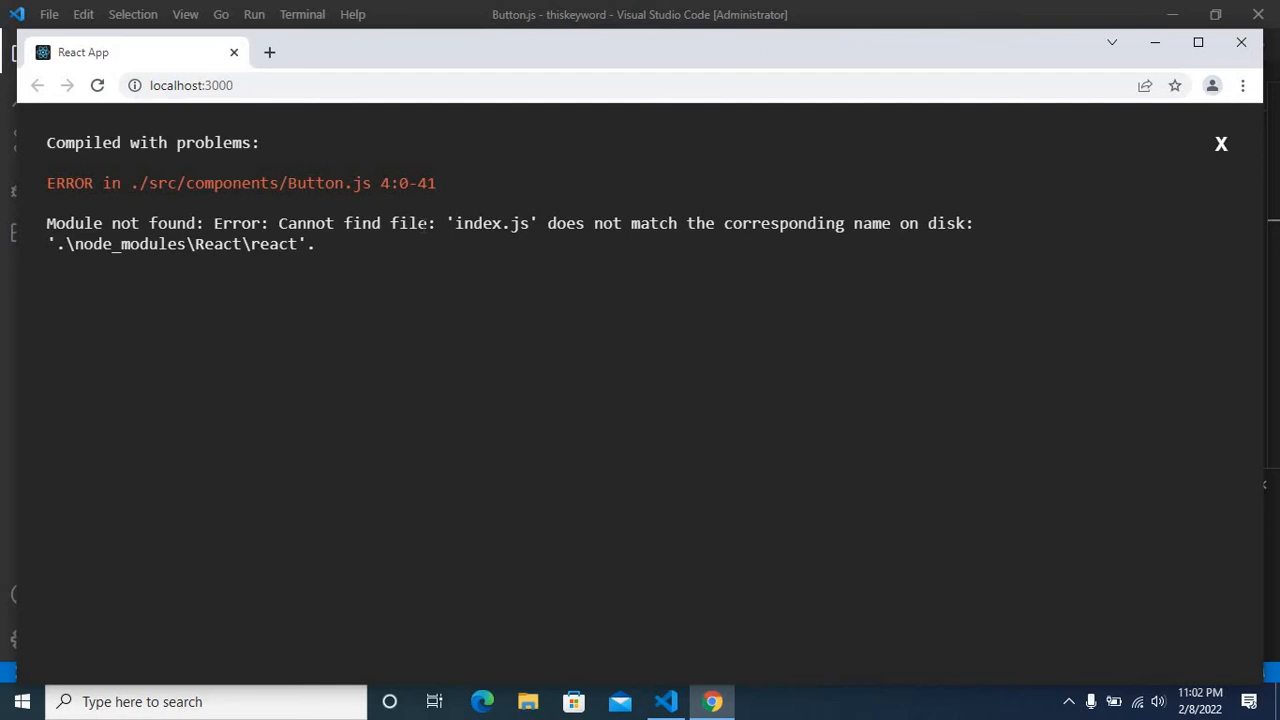
pyautogui.moveTo(815, 258)
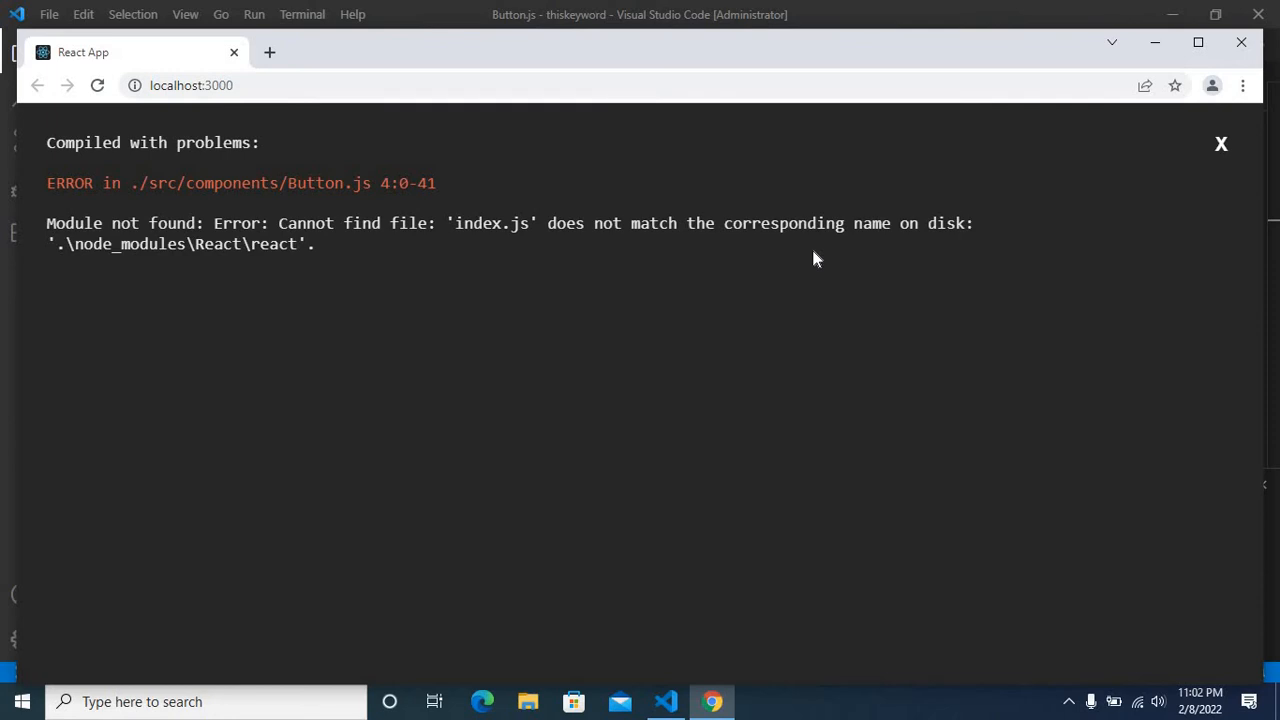
pyautogui.moveTo(1153, 45)
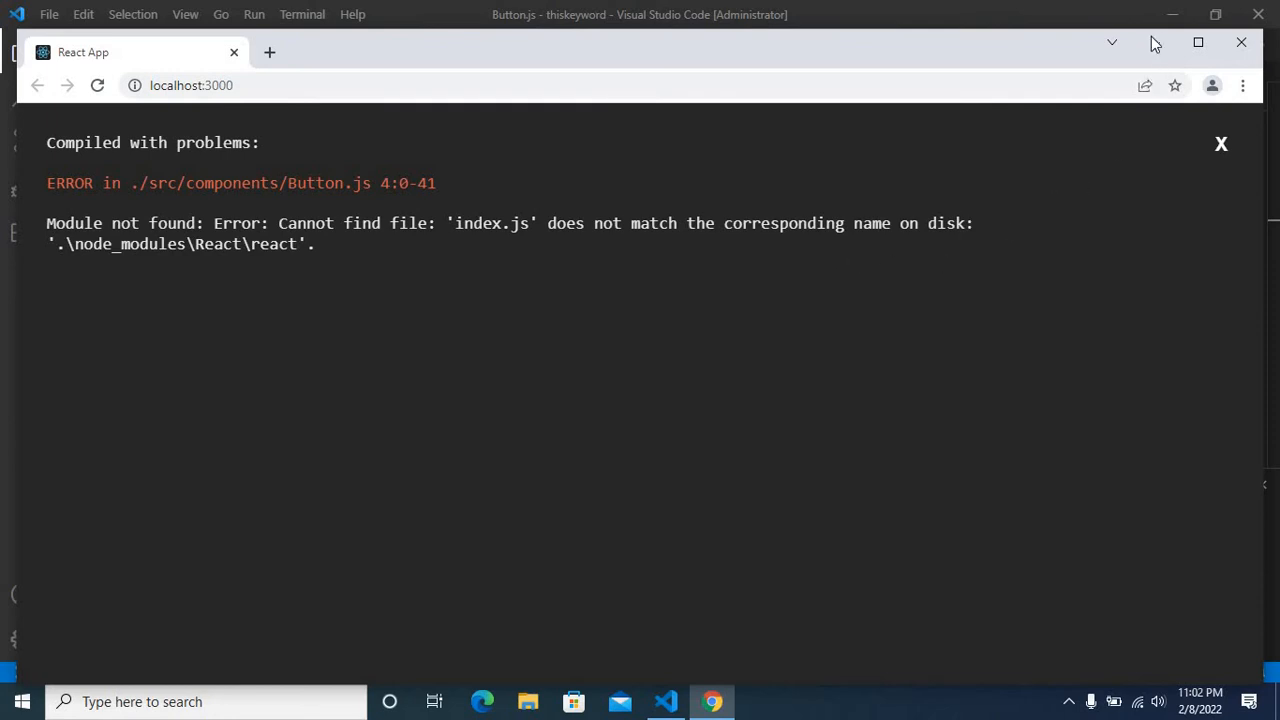
# Change Button.js's import from 'React' to lowercase 'react' and save the file
pyautogui.click(1173, 14)
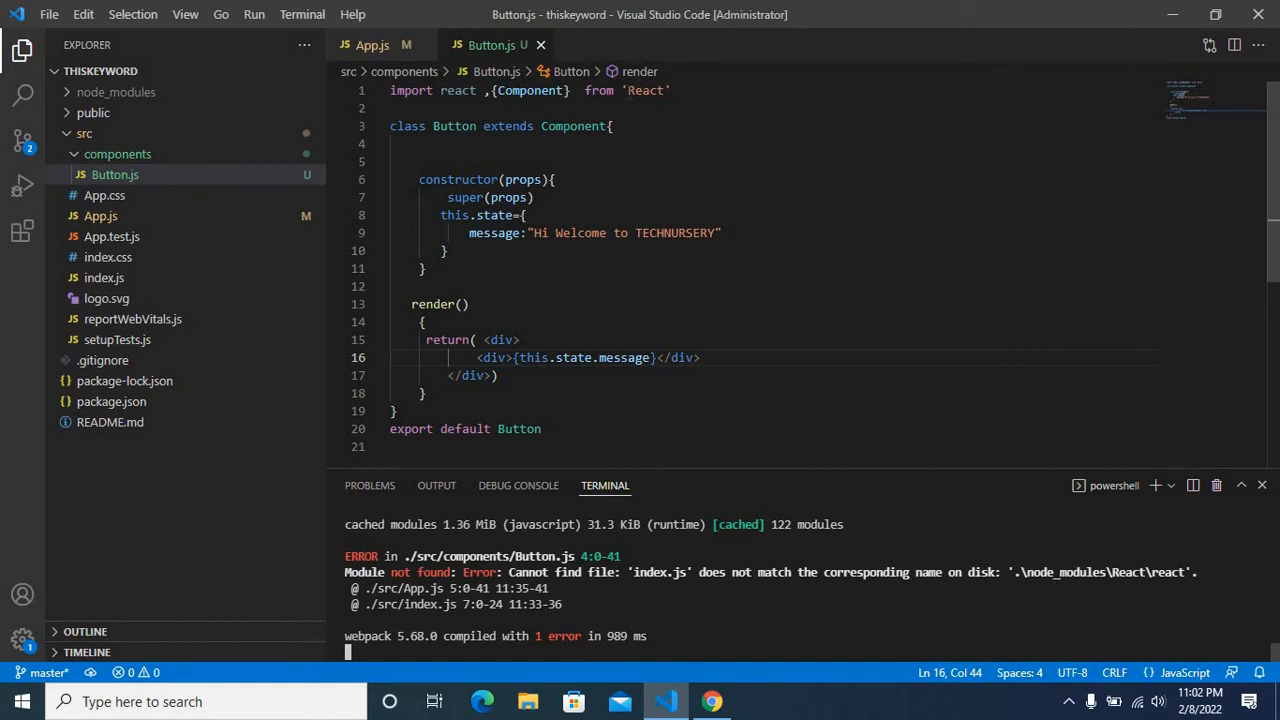
pyautogui.doubleClick(645, 90)
pyautogui.write('r')
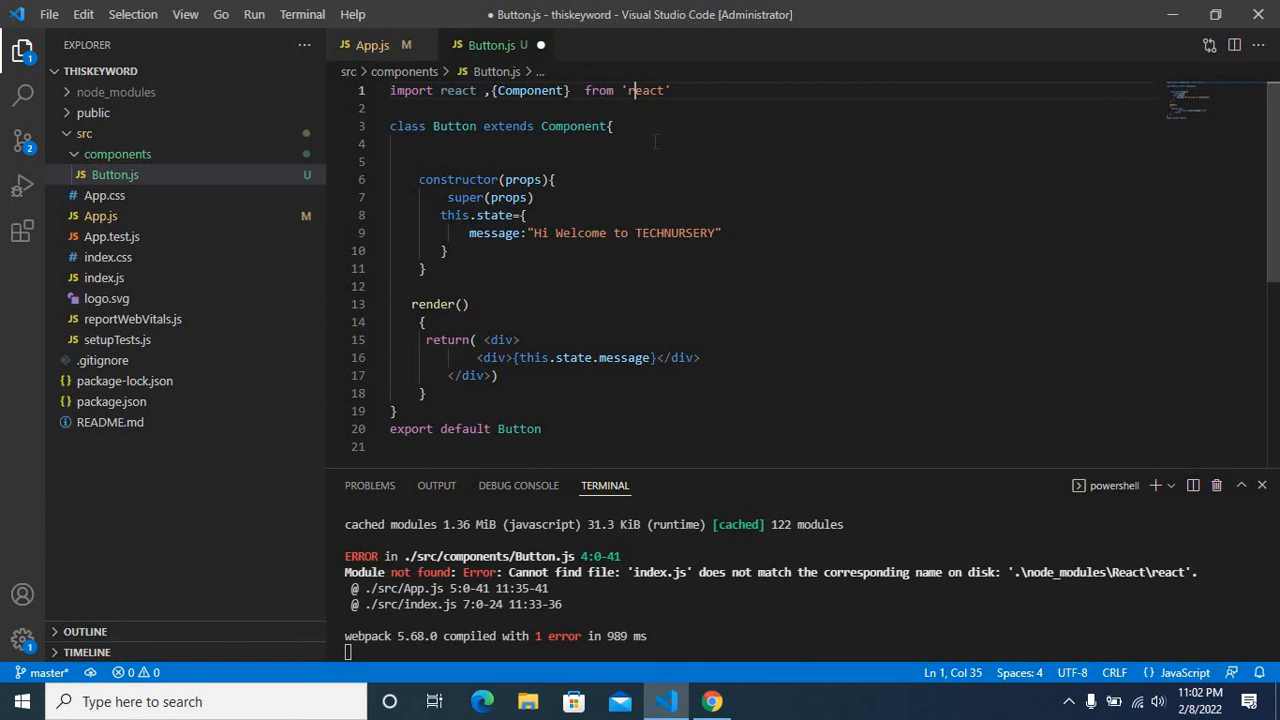
pyautogui.press('ctrl+s')
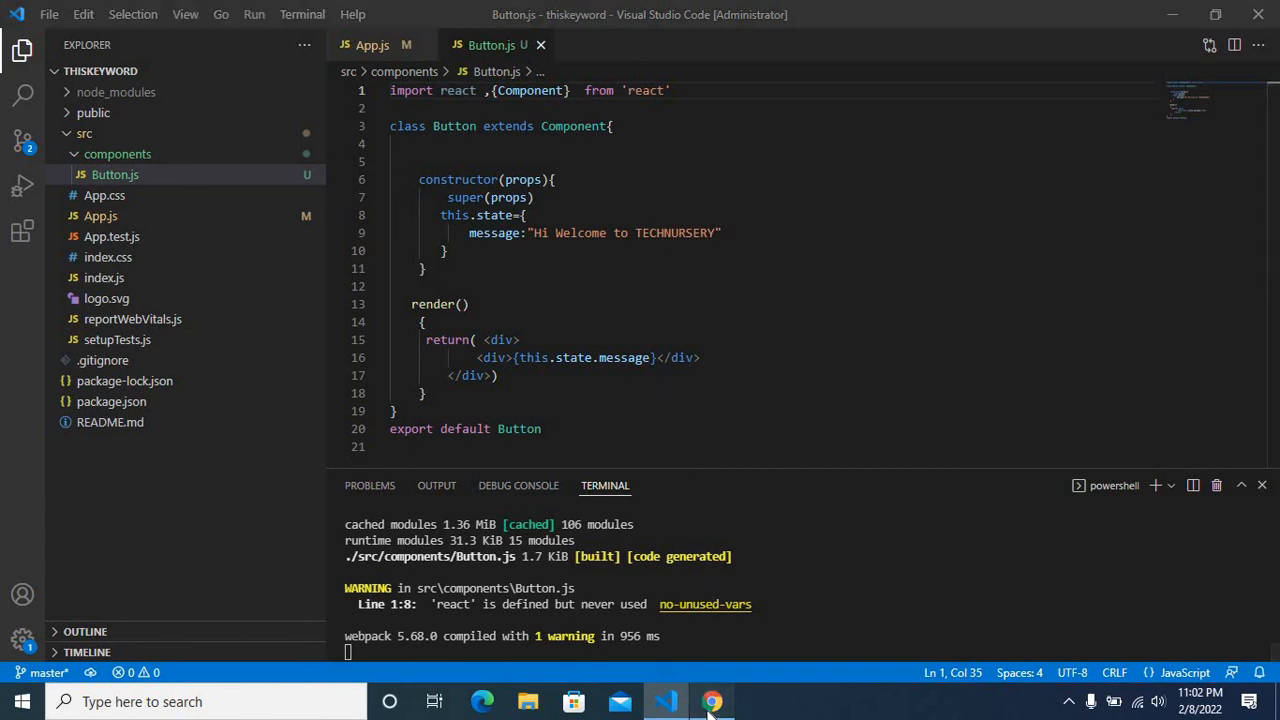
# Check the reloaded app at localhost:3000 showing 'Hi Welcome to TECHNURSERY'
pyautogui.click(712, 701)
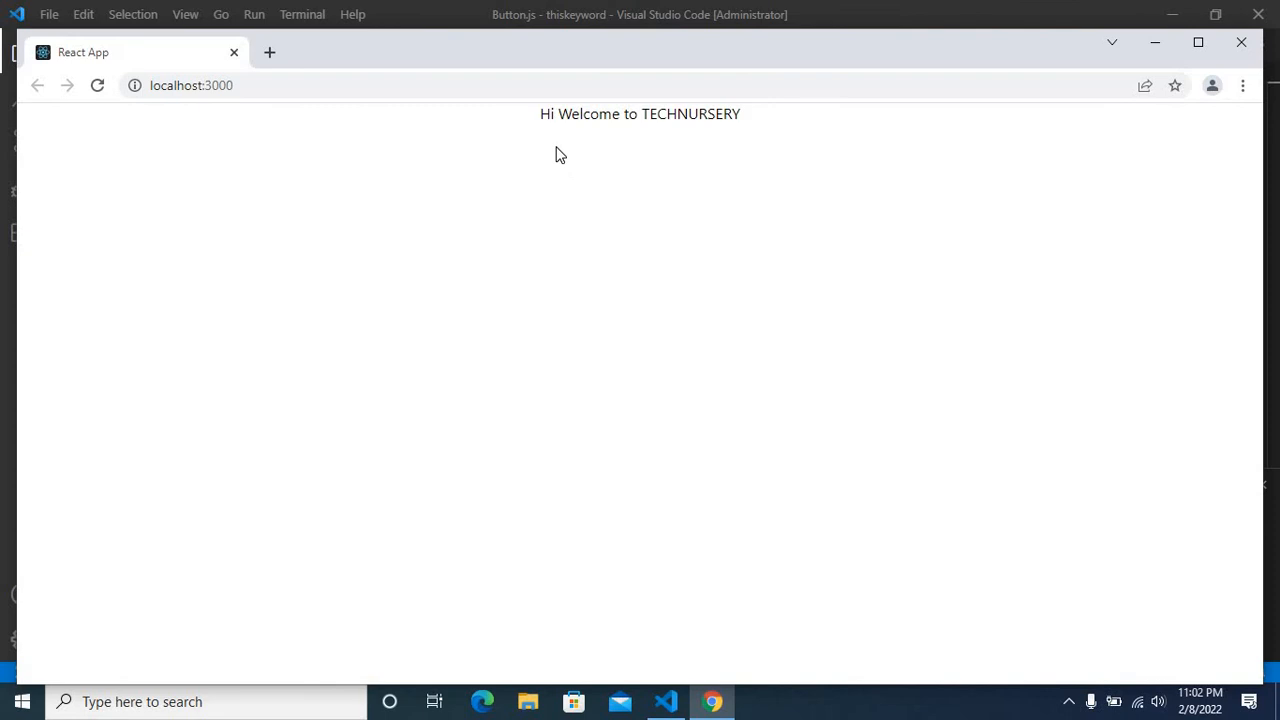
pyautogui.moveTo(625, 141)
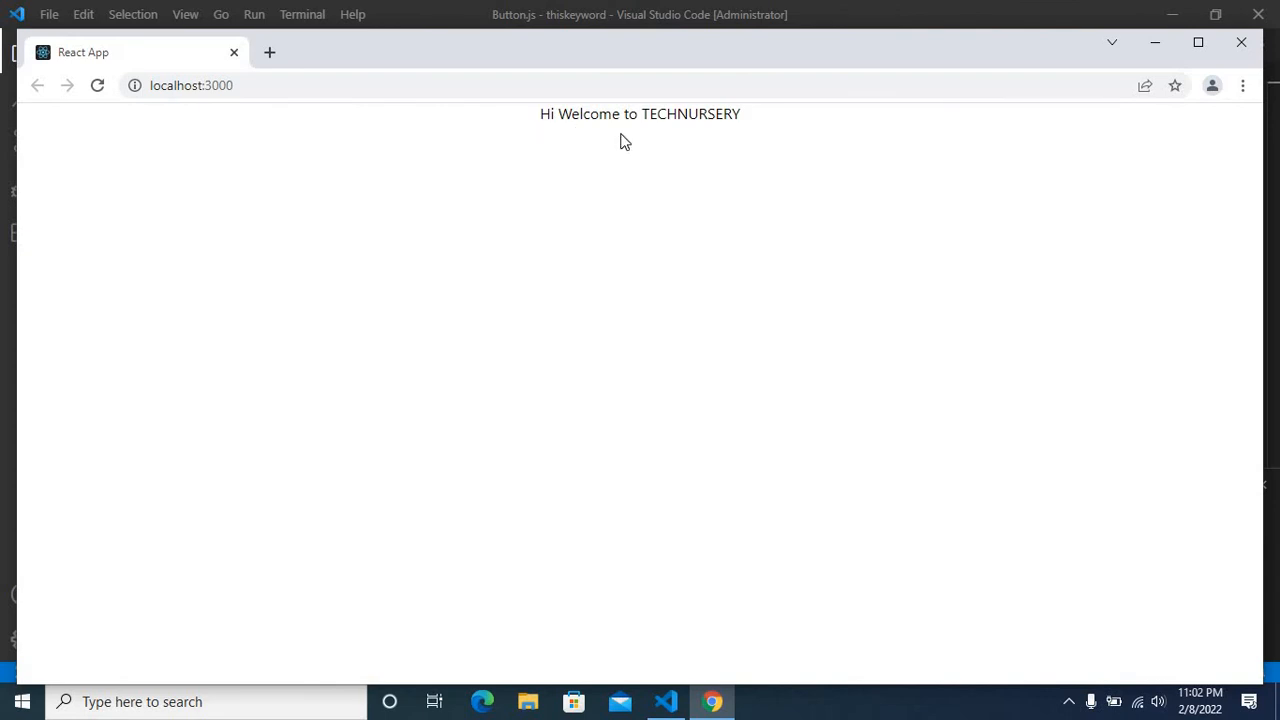
pyautogui.moveTo(699, 134)
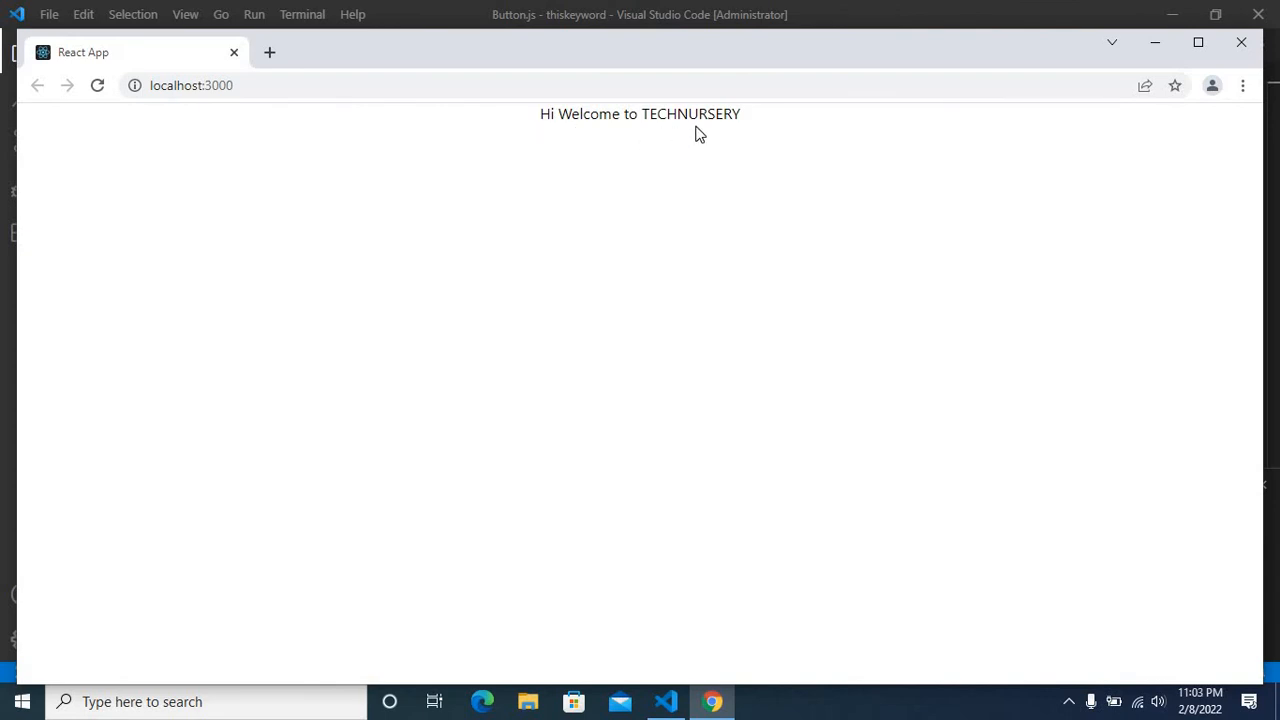
pyautogui.moveTo(790, 140)
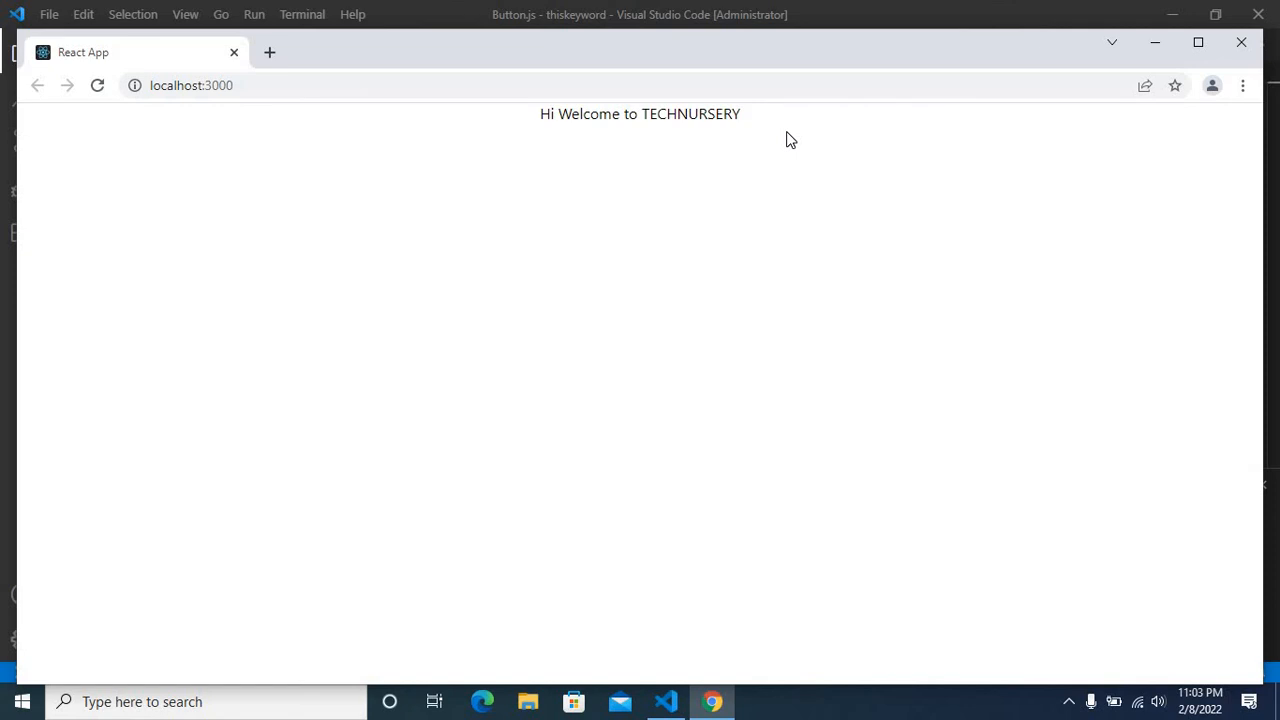